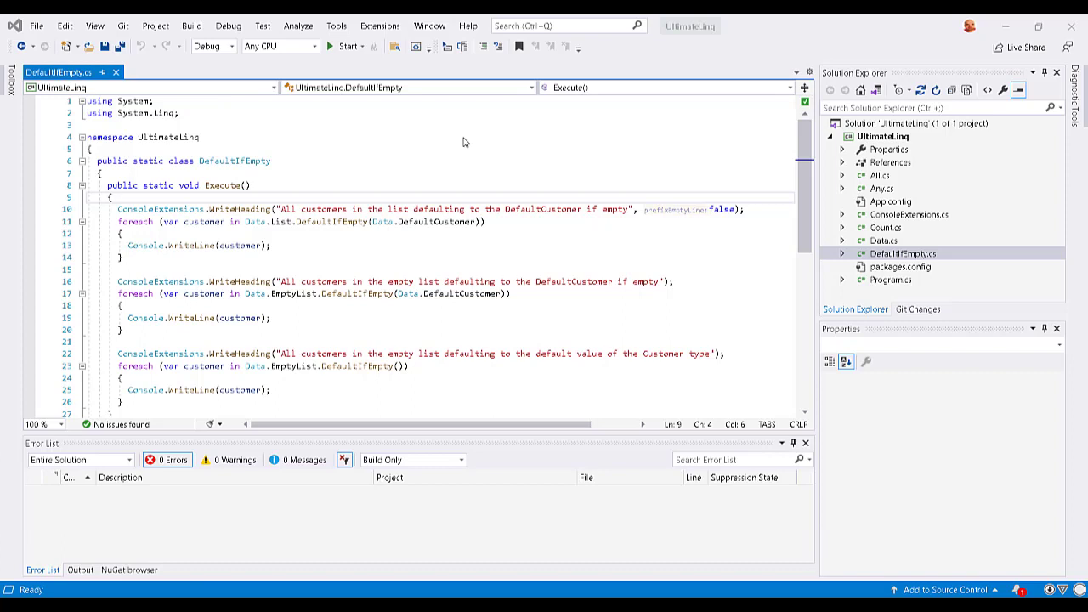
mouse_move(293, 221)
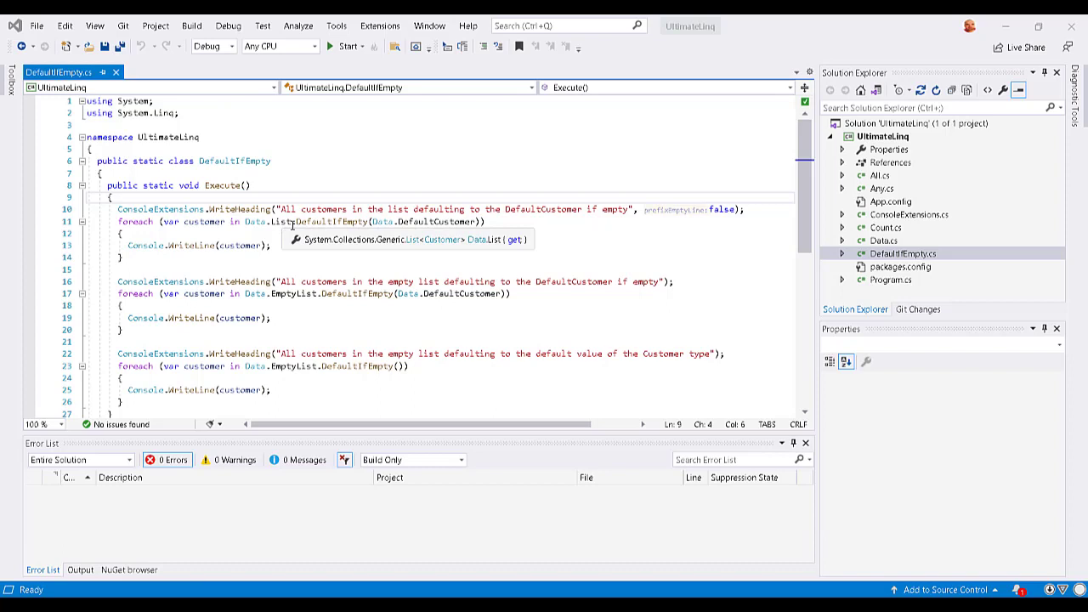
mouse_move(434, 221)
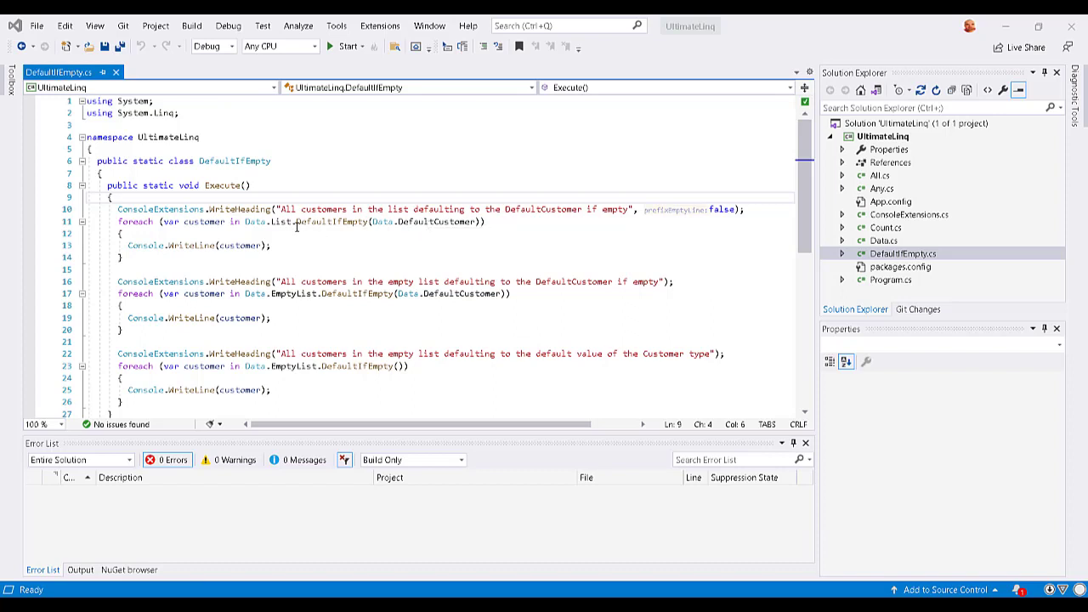
mouse_move(282, 221)
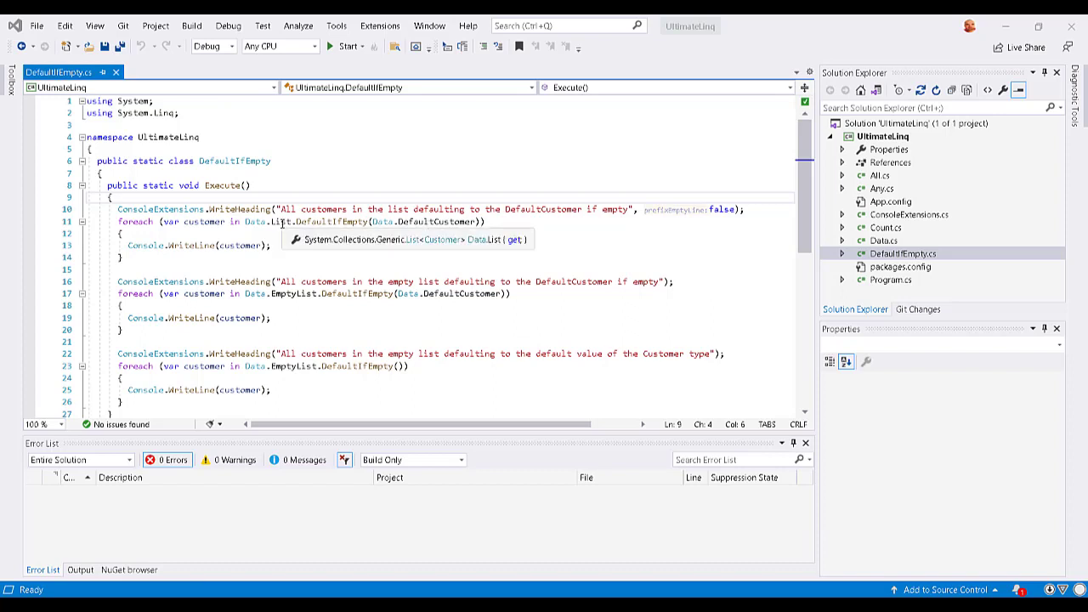
Run the demo with Start (F5) so the console lists the customers, the default customer, and an empty line
left_click(282, 221)
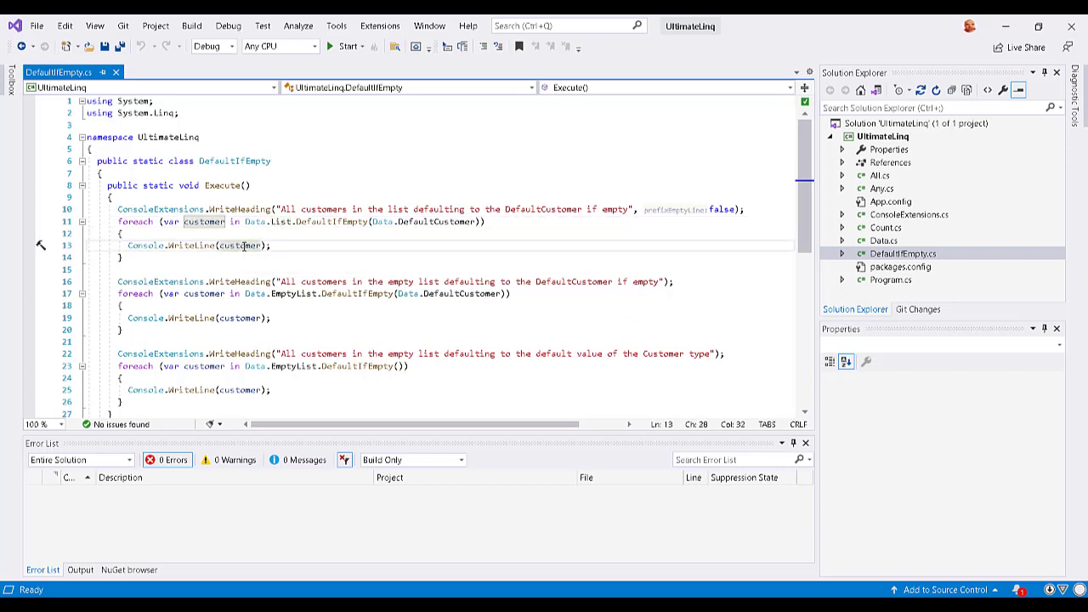
mouse_move(289, 293)
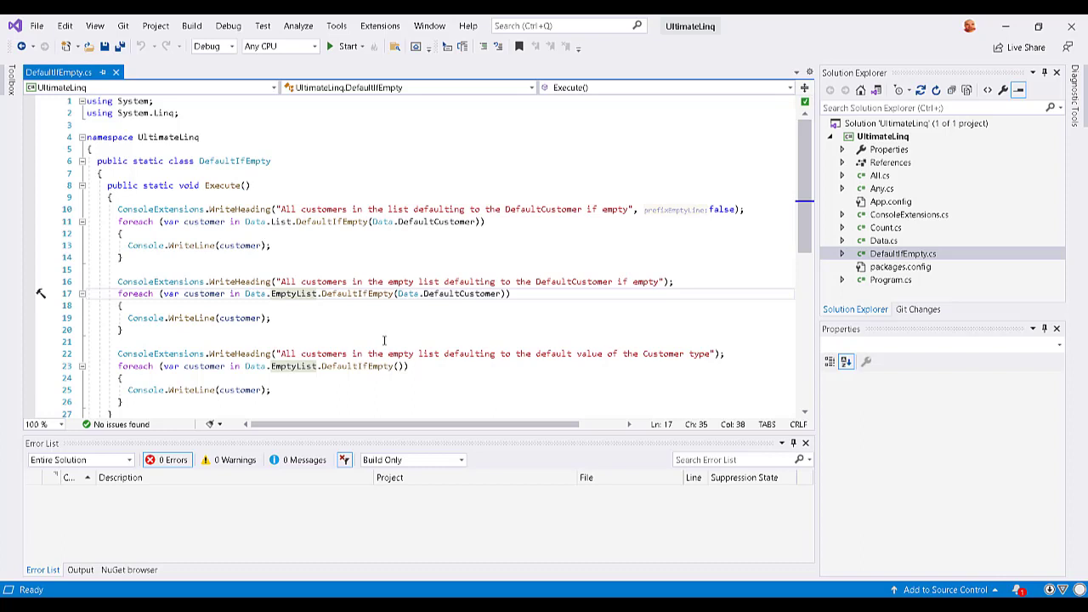
mouse_move(464, 302)
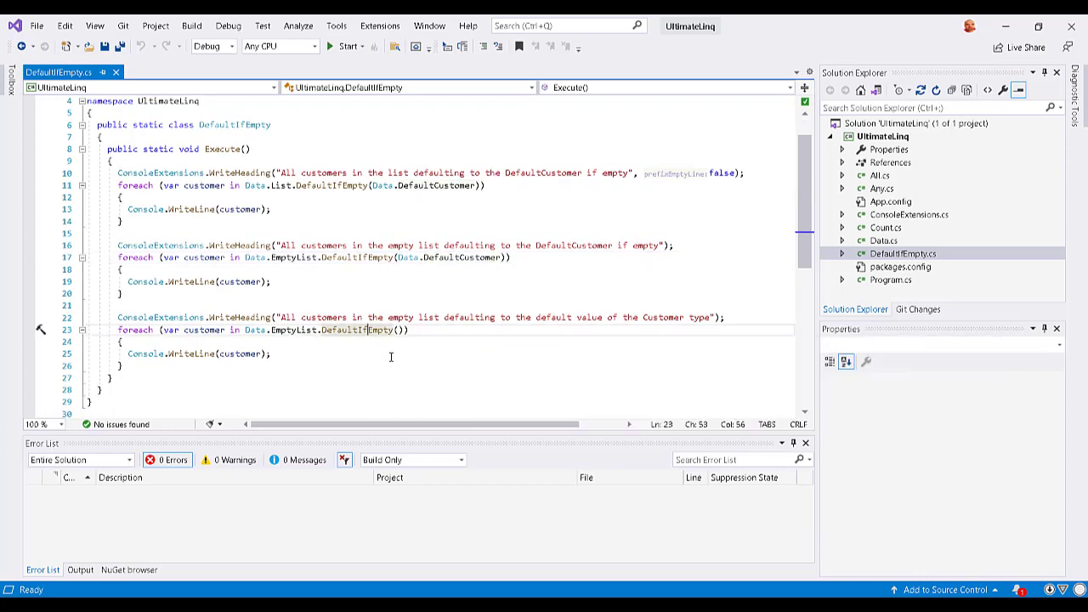
mouse_move(391, 357)
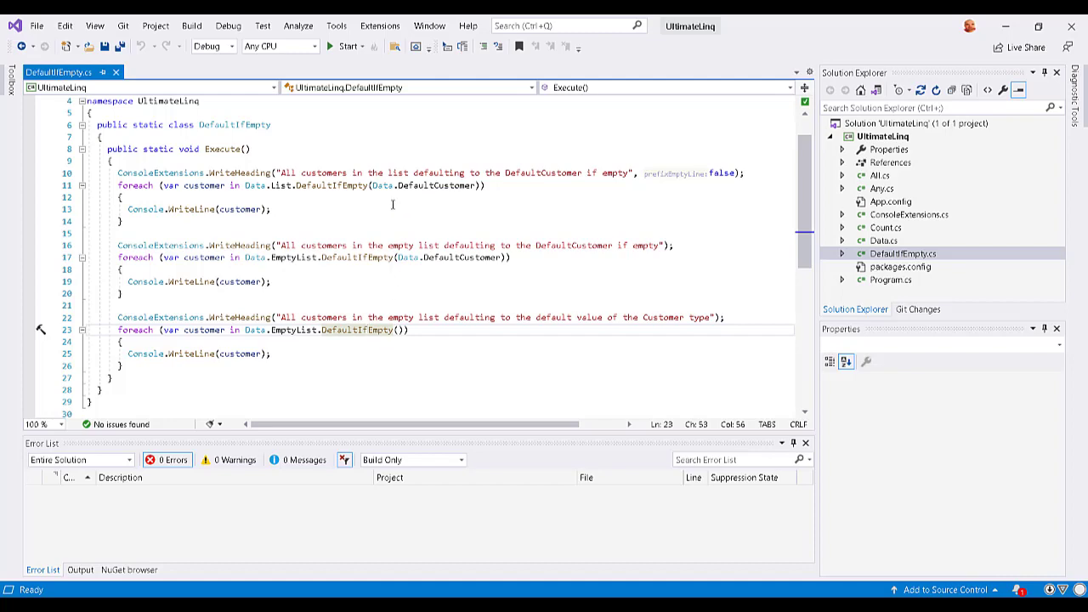
left_click(346, 46)
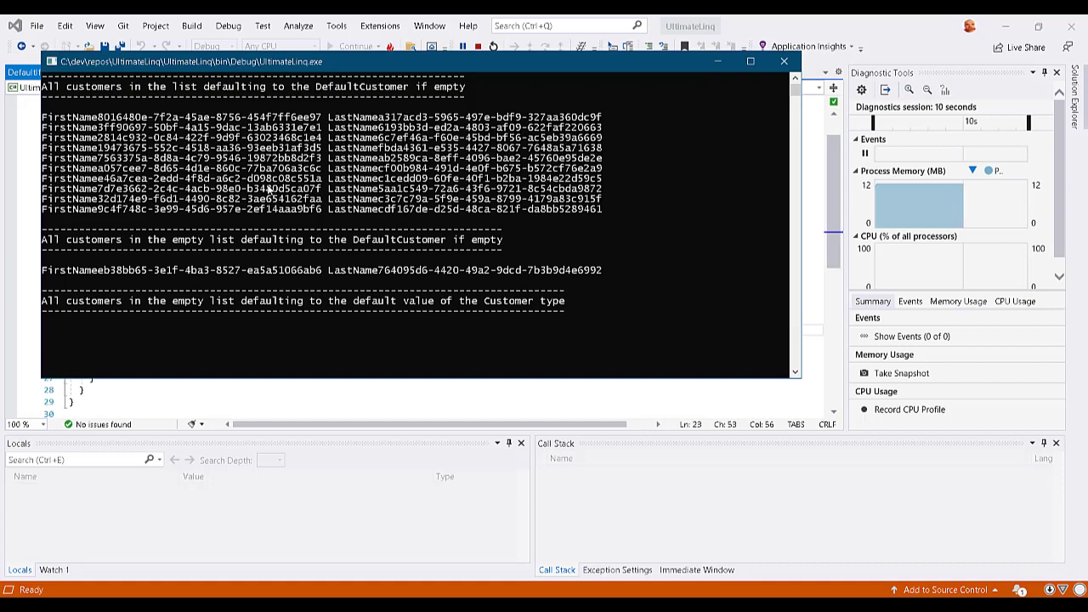
mouse_move(302, 285)
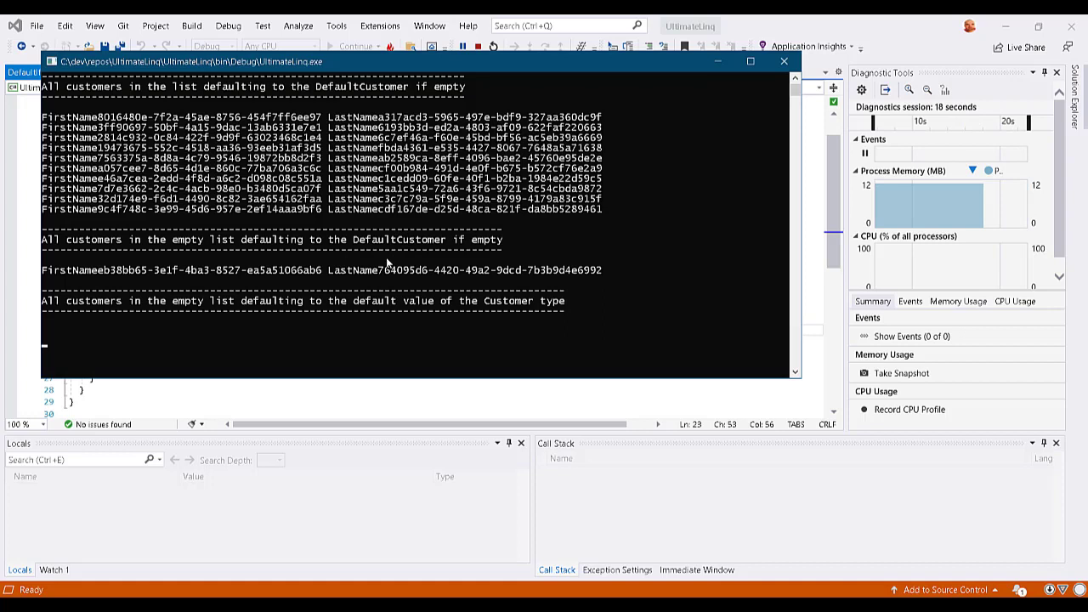
mouse_move(85, 352)
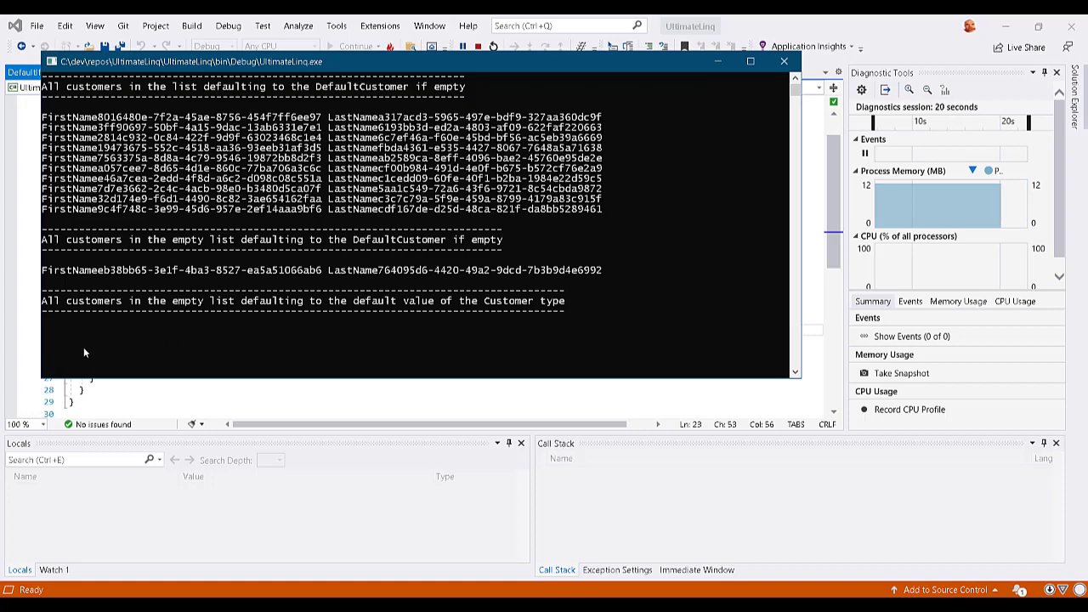